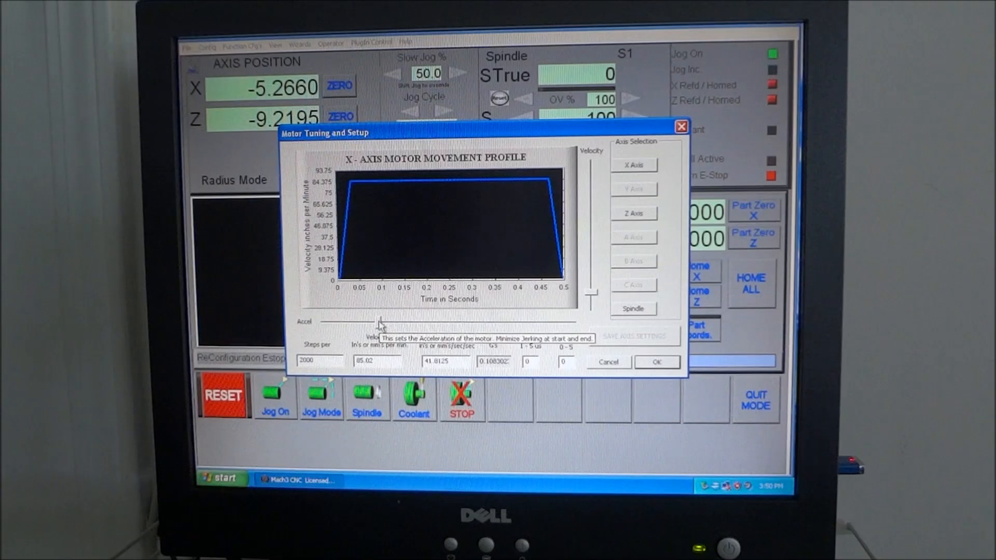
{"action": "mouse_move", "coordinate": [410, 340]}
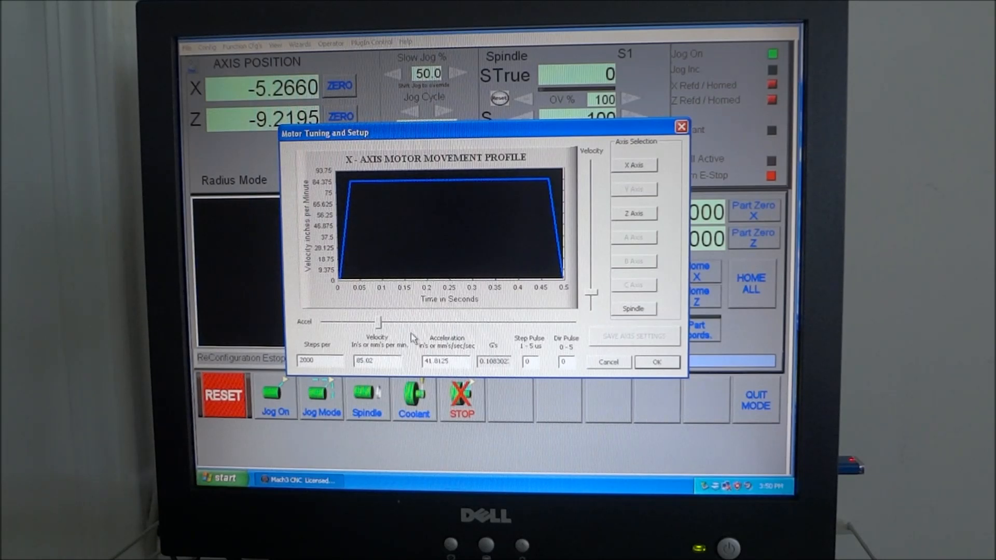
{"action": "mouse_move", "coordinate": [457, 350]}
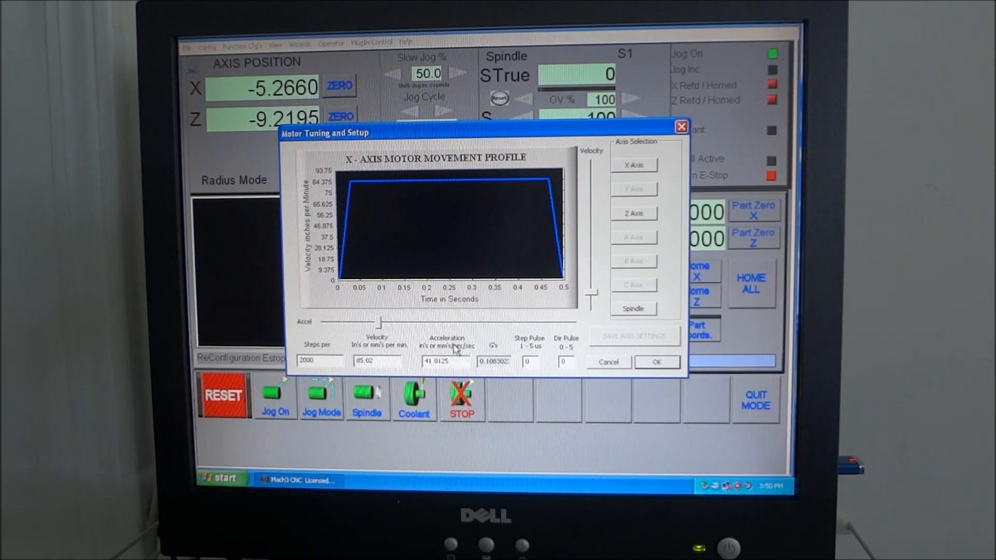
{"action": "mouse_move", "coordinate": [378, 327]}
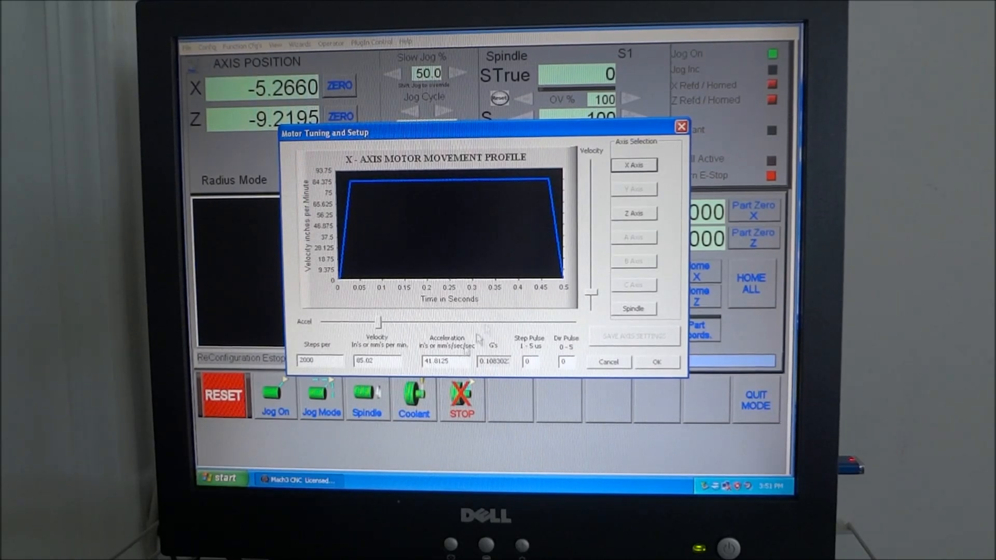
{"action": "mouse_move", "coordinate": [376, 360]}
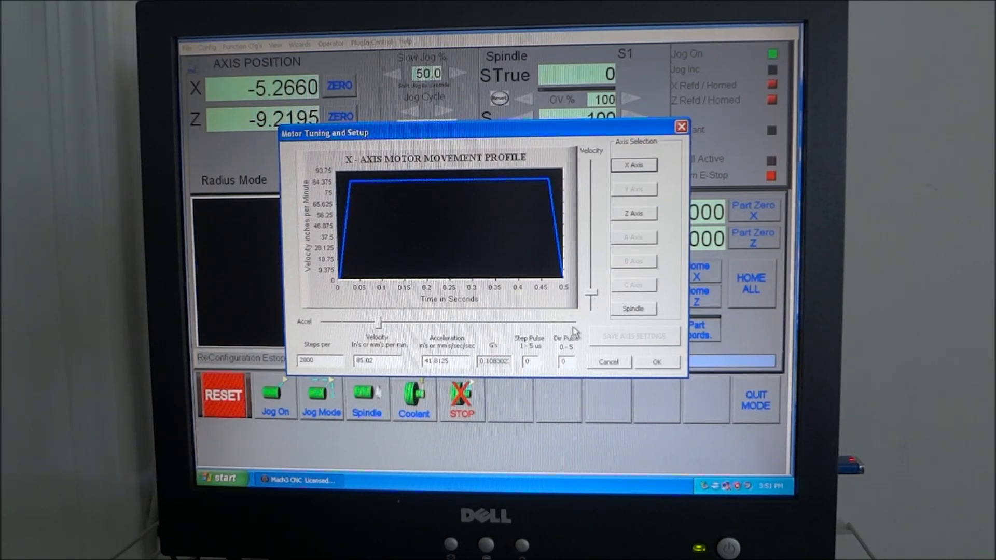
{"action": "mouse_move", "coordinate": [572, 330]}
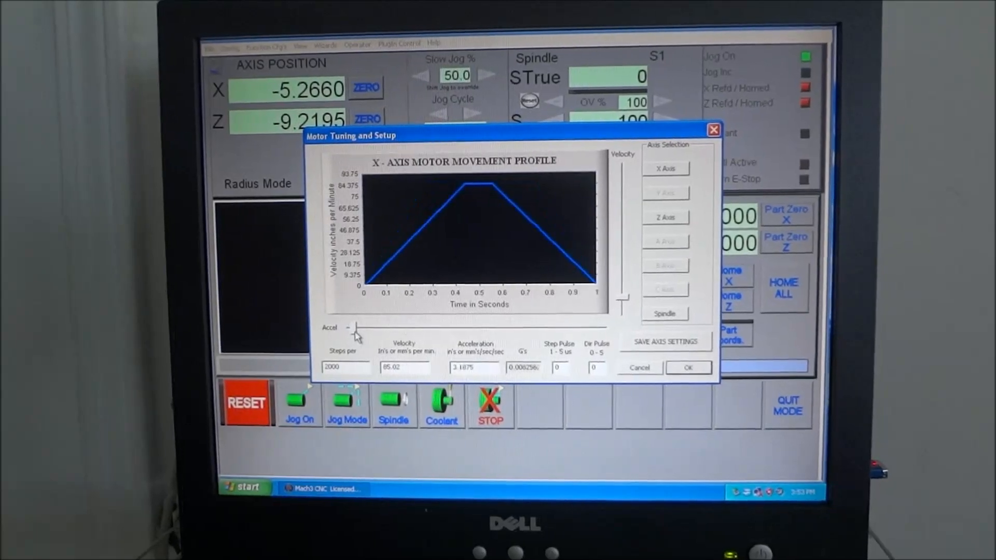
Step: Raise the X-axis acceleration to about 11.06 with the Accel slider for steeper ramps
{"action": "left_click_drag", "start_coordinate": [357, 329], "coordinate": [368, 329]}
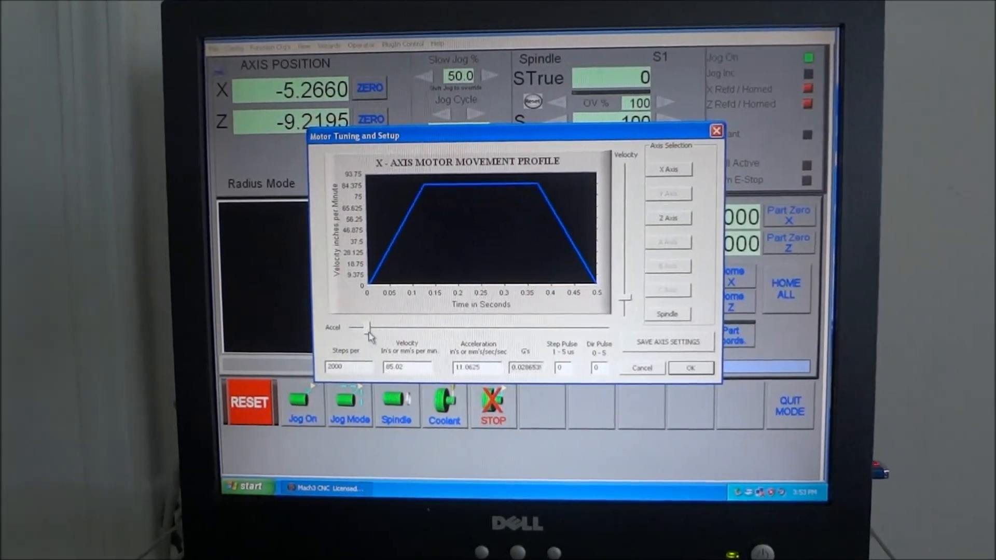
{"action": "left_click_drag", "start_coordinate": [369, 333], "coordinate": [378, 334]}
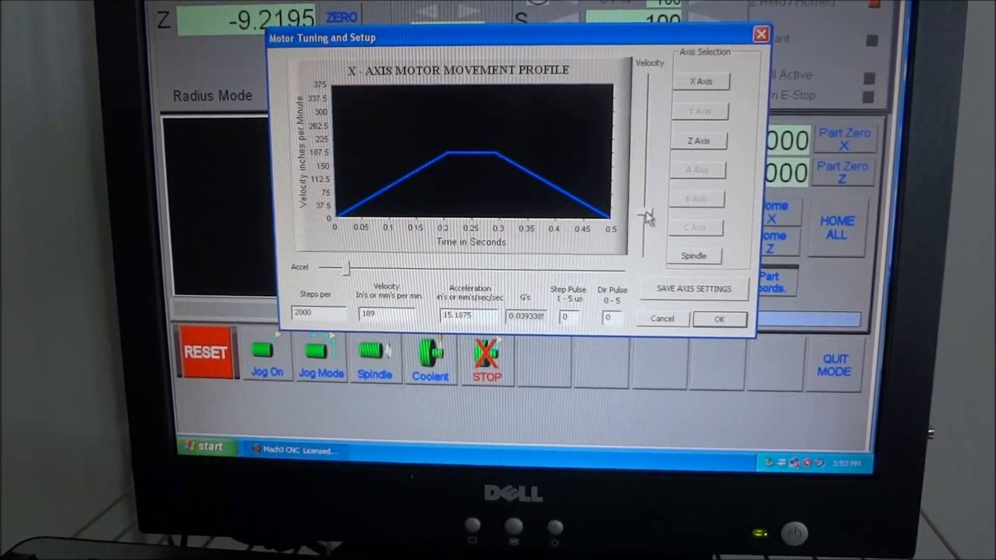
Step: Adjust the X-axis velocity slider so Velocity reads 189
{"action": "left_click_drag", "start_coordinate": [646, 210], "coordinate": [646, 236]}
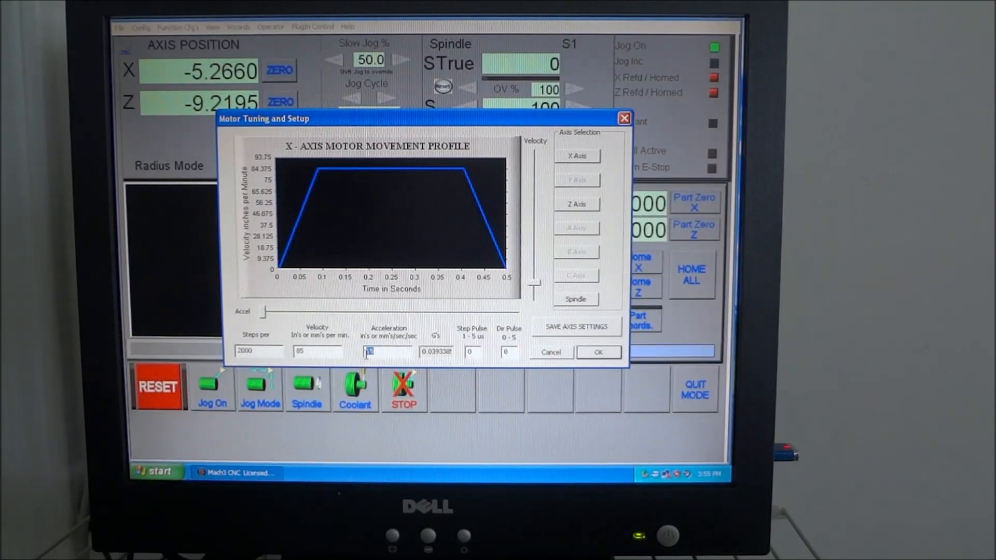
Step: Enter 25 as the X-axis acceleration, giving a steep trapezoid at velocity 85
{"action": "type", "text": "25"}
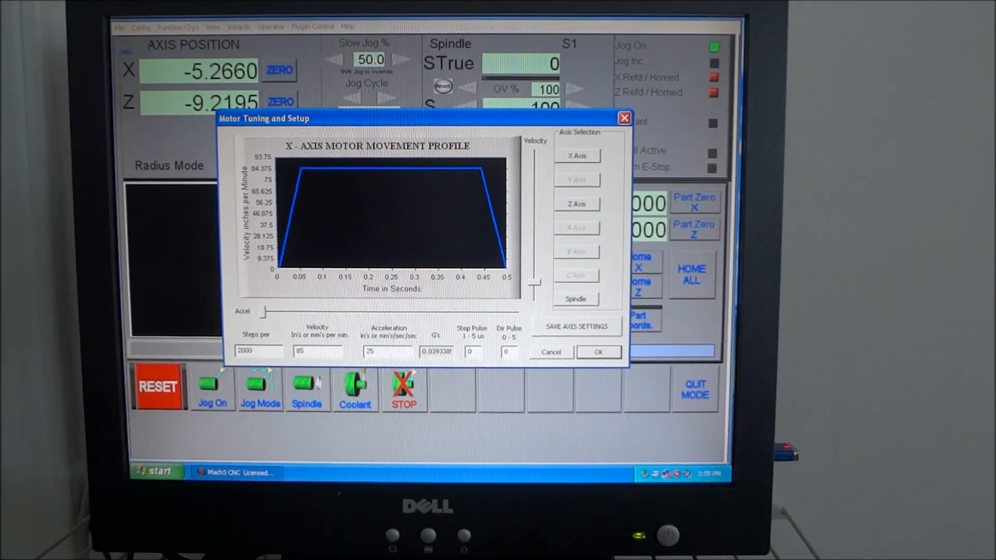